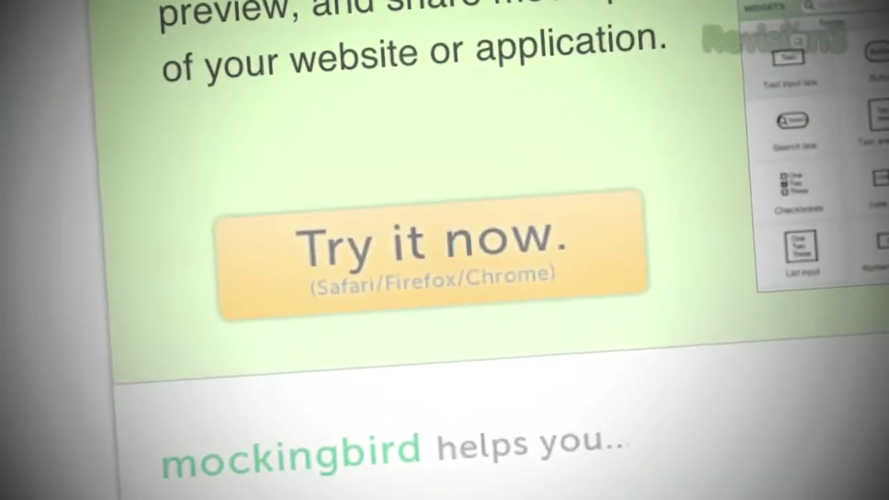
Launch the Mockingbird editor from the landing page's 'Try it now' button
{"action": "left_click", "coordinate": [431, 248]}
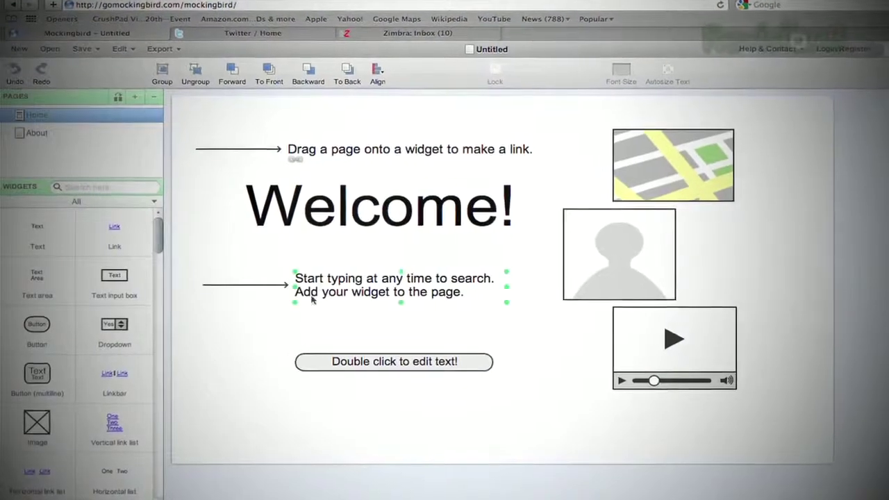
Save the 'my awesome…' mockup as a named project and finish generating its share link
{"action": "left_click", "coordinate": [378, 206]}
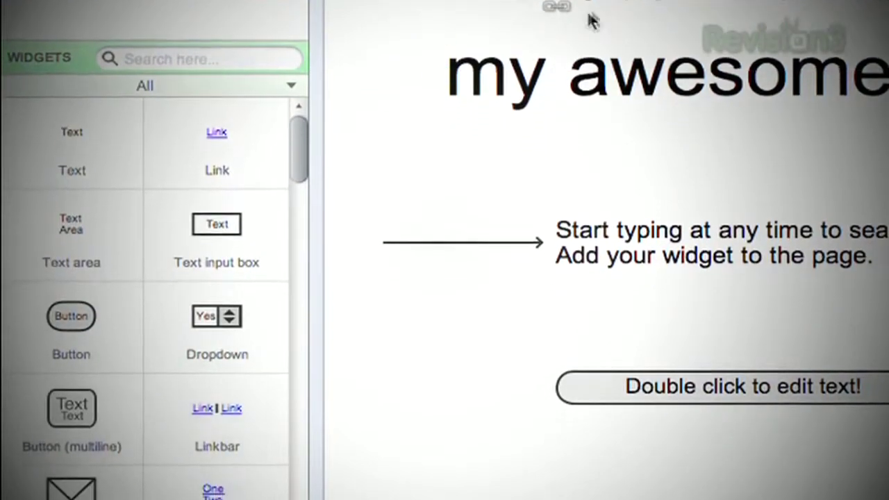
{"action": "scroll", "scroll_direction": "down", "scroll_amount": 3}
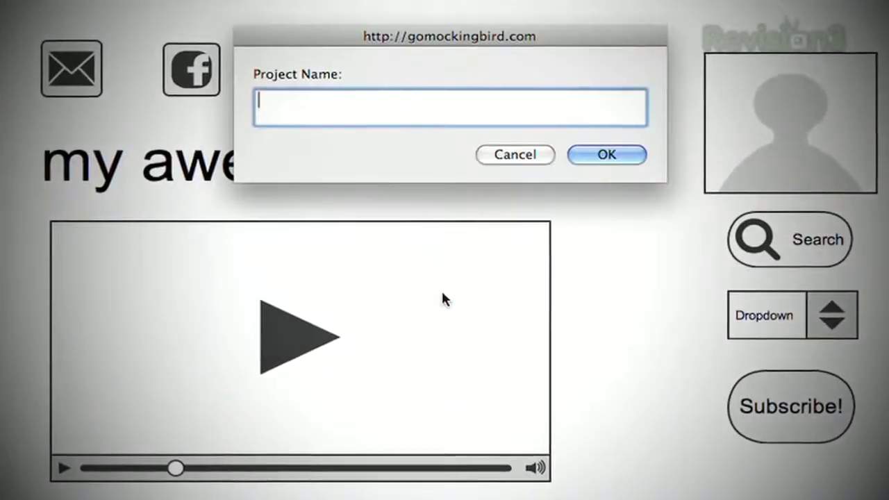
{"action": "left_click", "coordinate": [606, 154]}
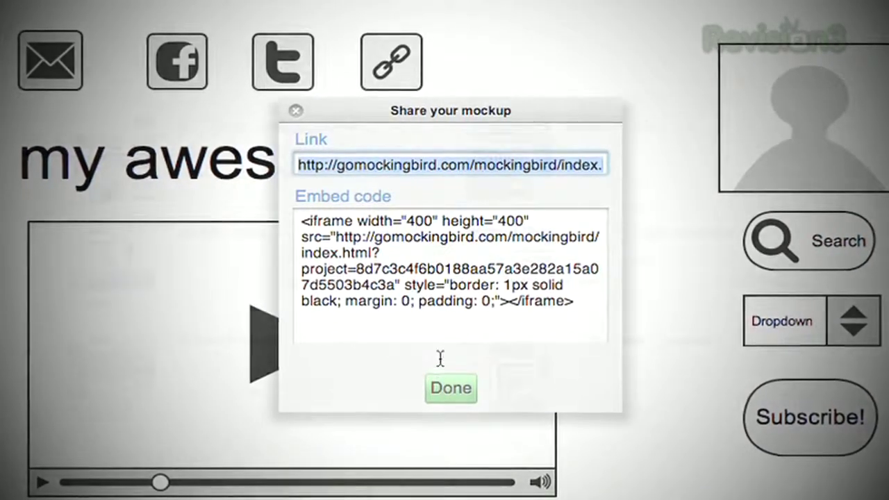
{"action": "left_click", "coordinate": [450, 387]}
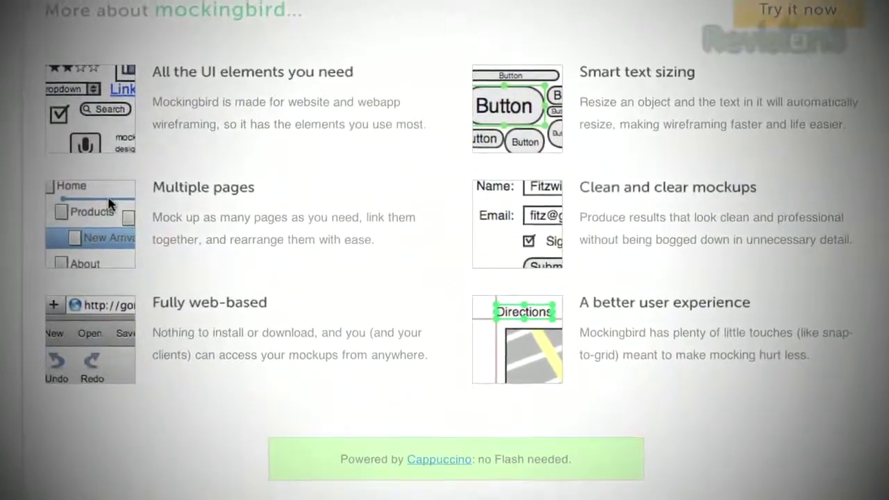
{"action": "scroll", "scroll_direction": "down", "scroll_amount": 3}
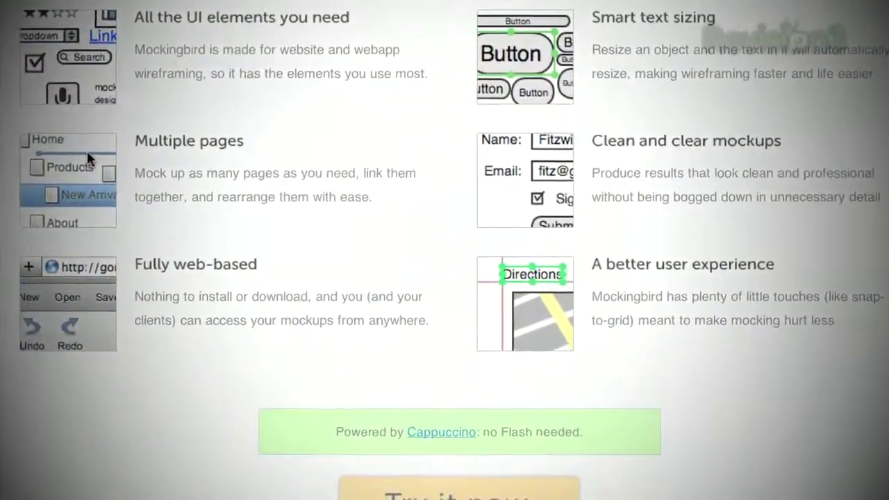
{"action": "scroll", "scroll_direction": "down", "scroll_amount": 3}
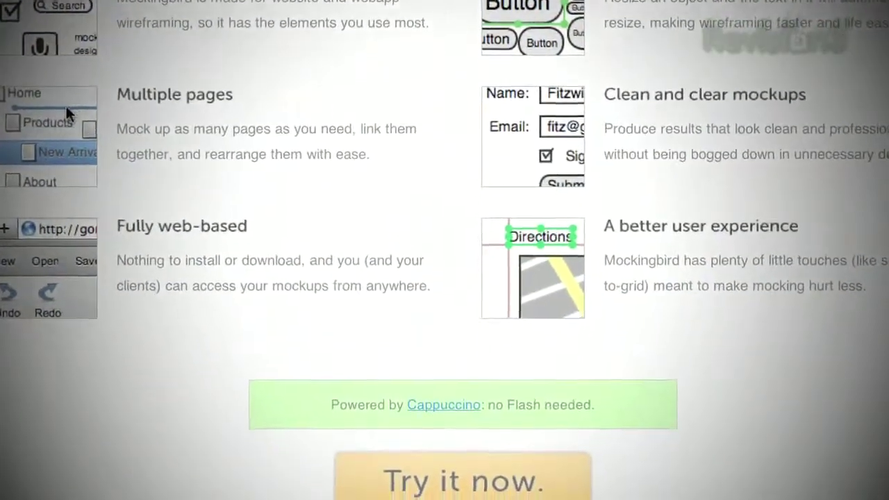